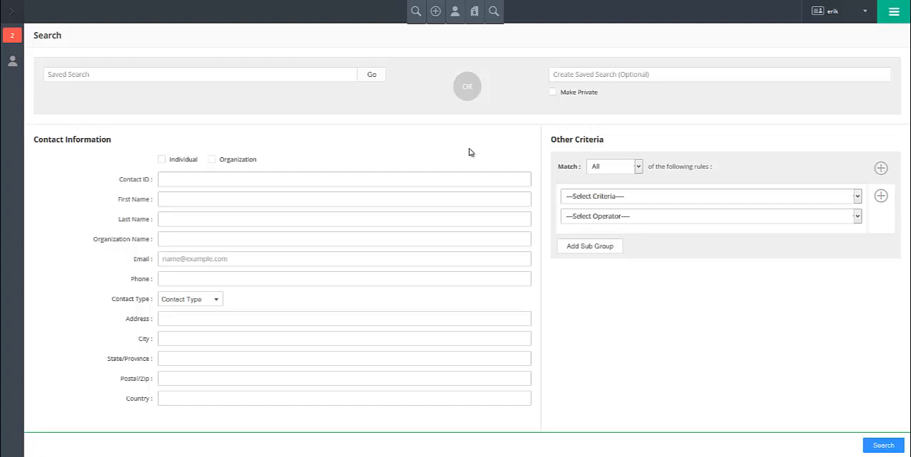
mouse_move(894, 11)
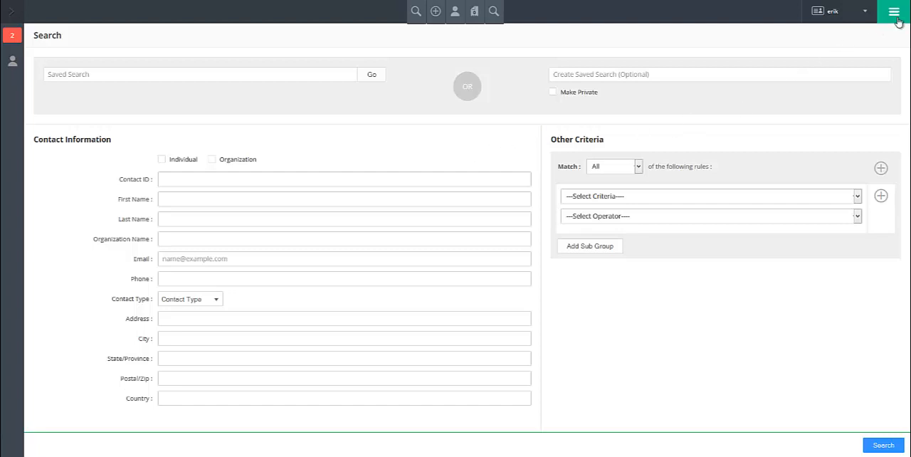
- Show the Active Modules overview with Contacts, Fundraising, Communication and Events
left_click(895, 11)
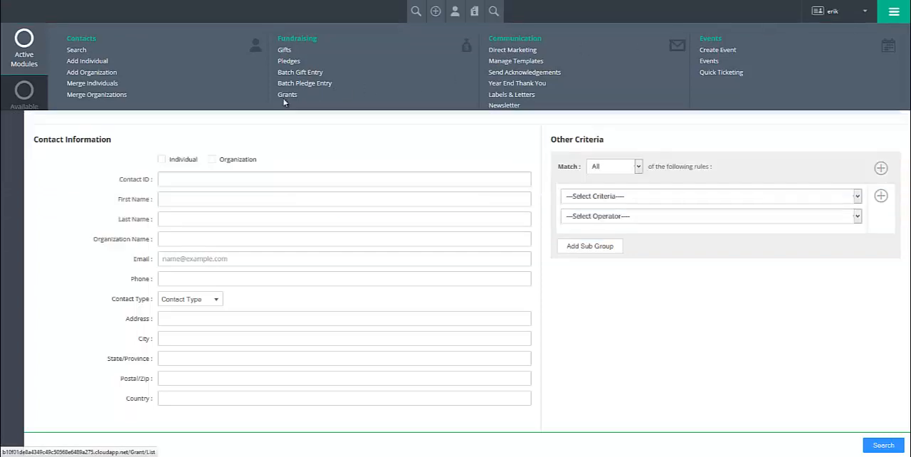
- Go to the Grants list under Fundraising, showing one approved and one rejected grant
left_click(288, 94)
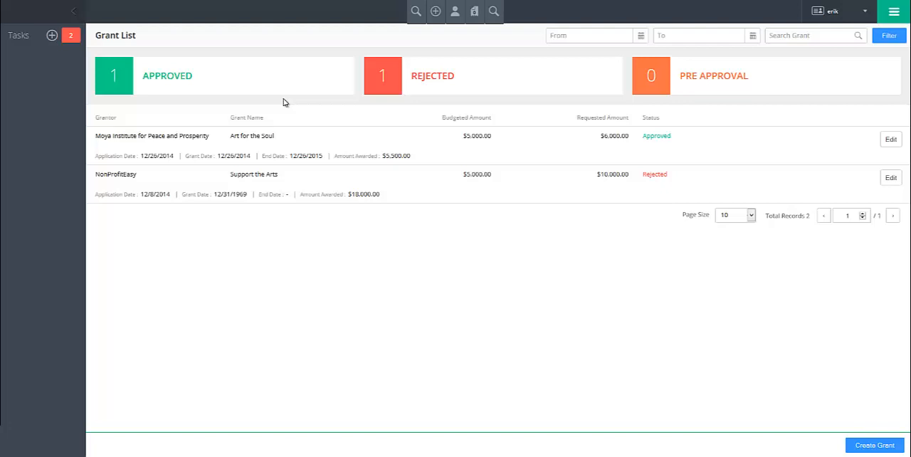
mouse_move(311, 117)
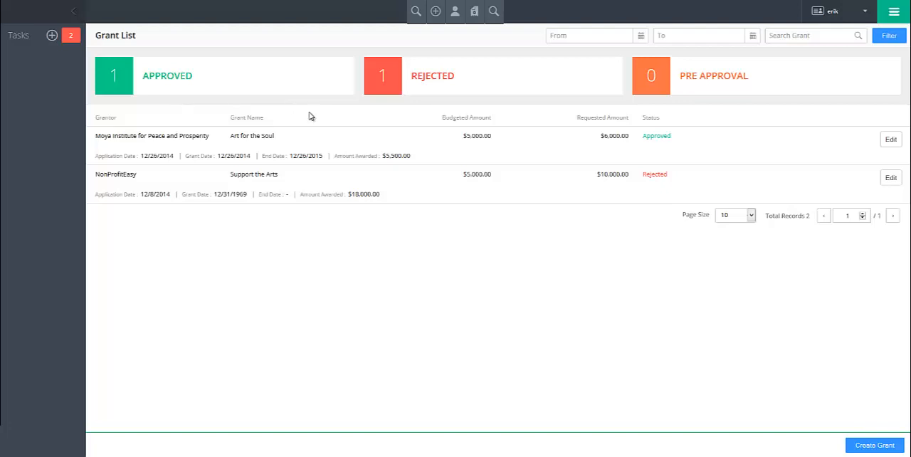
- Create a new grant named 'Helping Hands for Art' with grantor Helping Hands
left_click(875, 444)
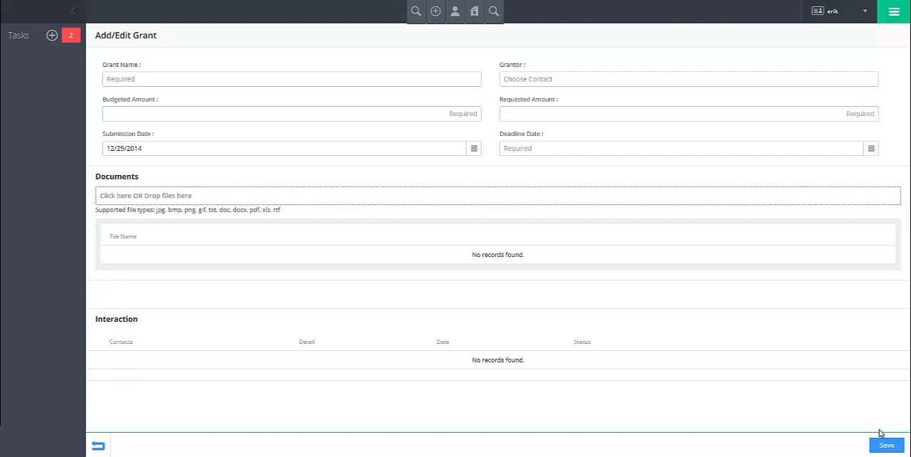
mouse_move(861, 421)
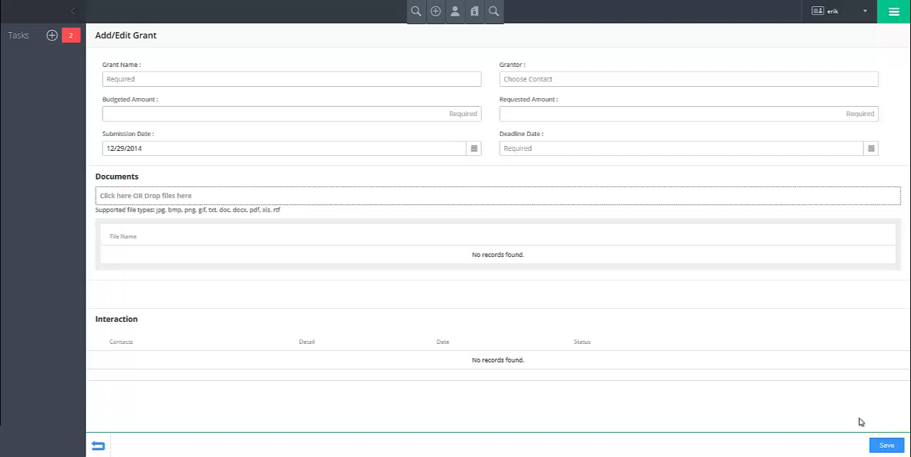
type("Helping Hands for Art")
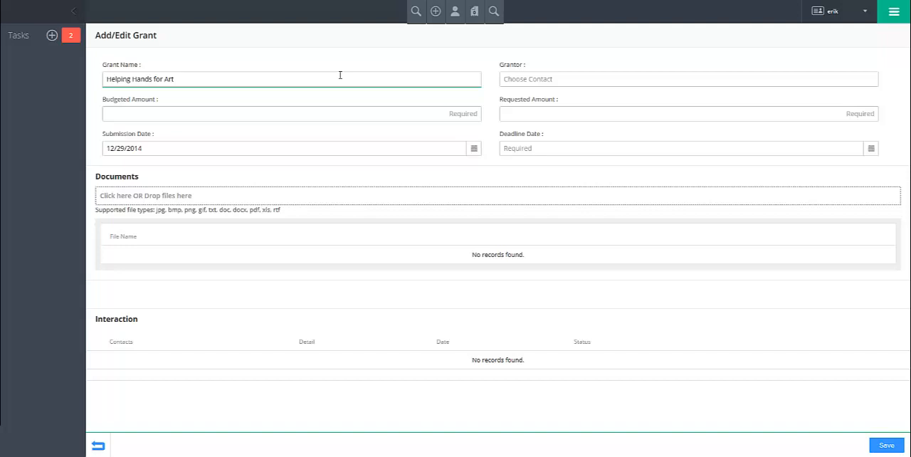
mouse_move(391, 64)
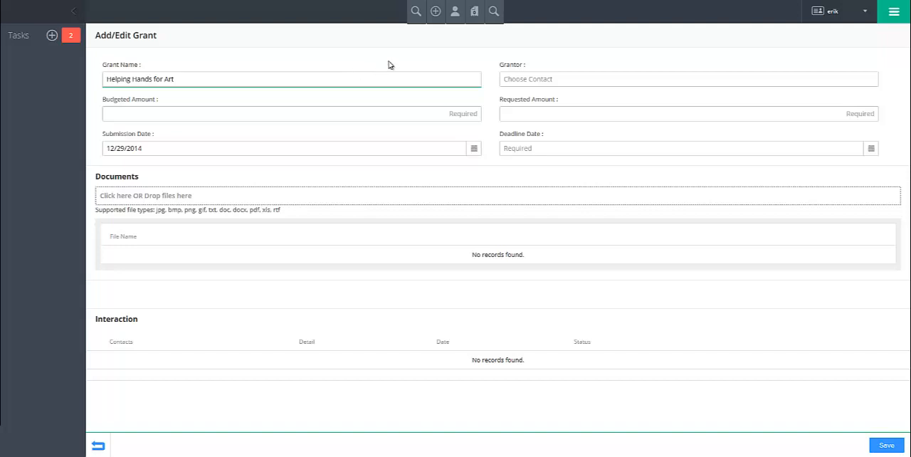
type("Helping Hands")
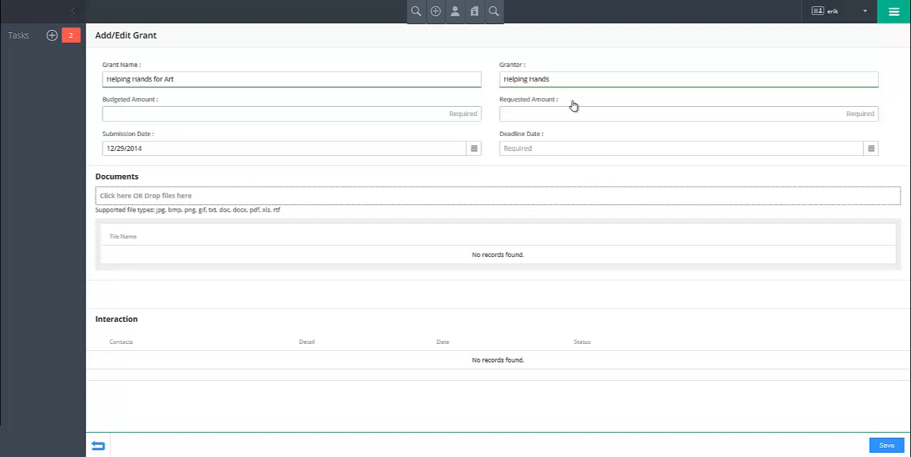
mouse_move(483, 100)
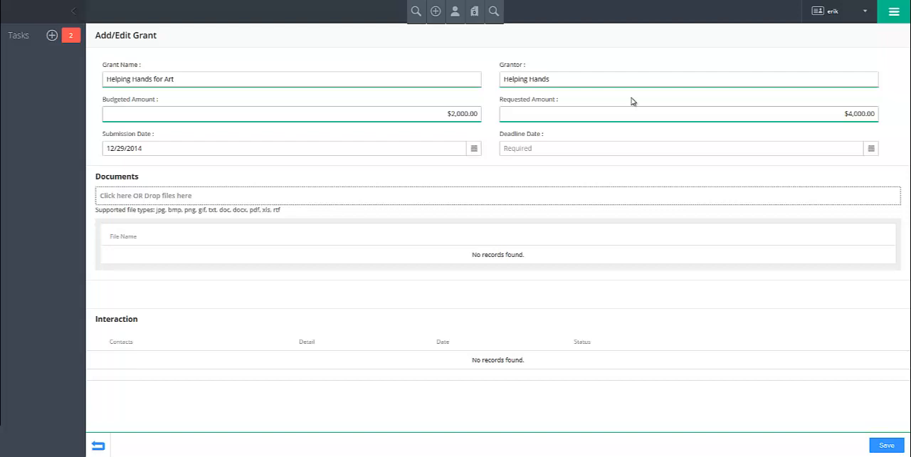
mouse_move(356, 127)
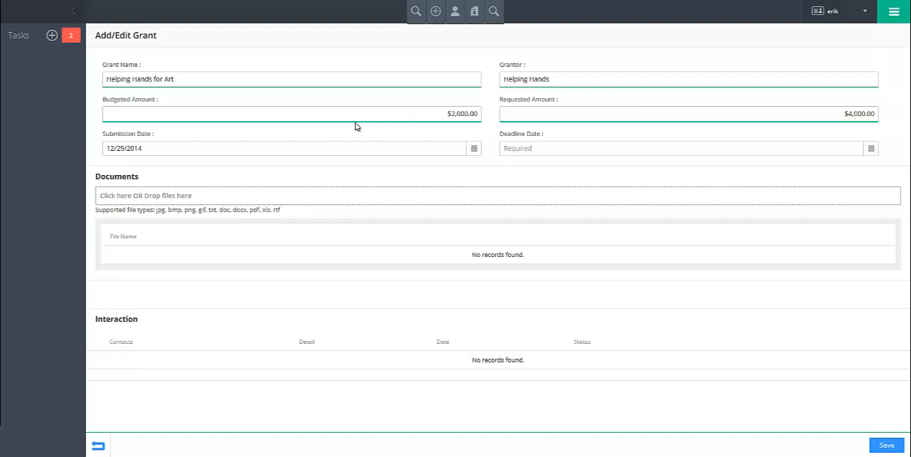
- Set the grant's deadline date to 01/1/2015
type("01/1/2015")
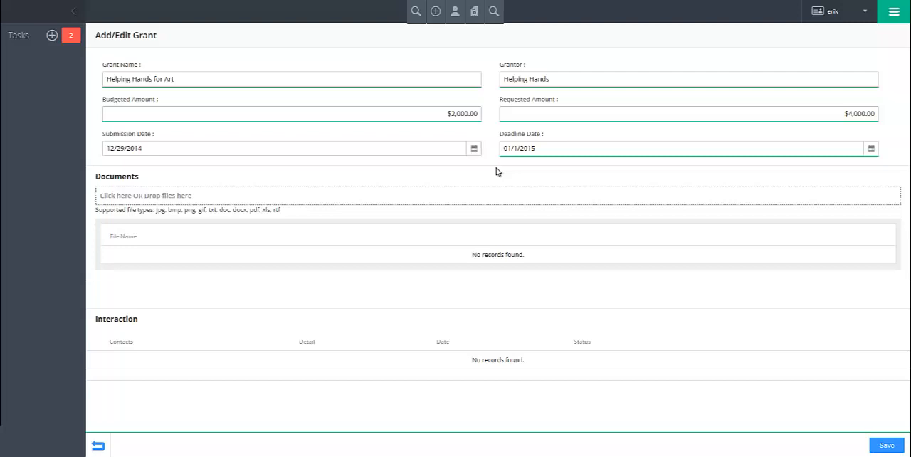
mouse_move(843, 417)
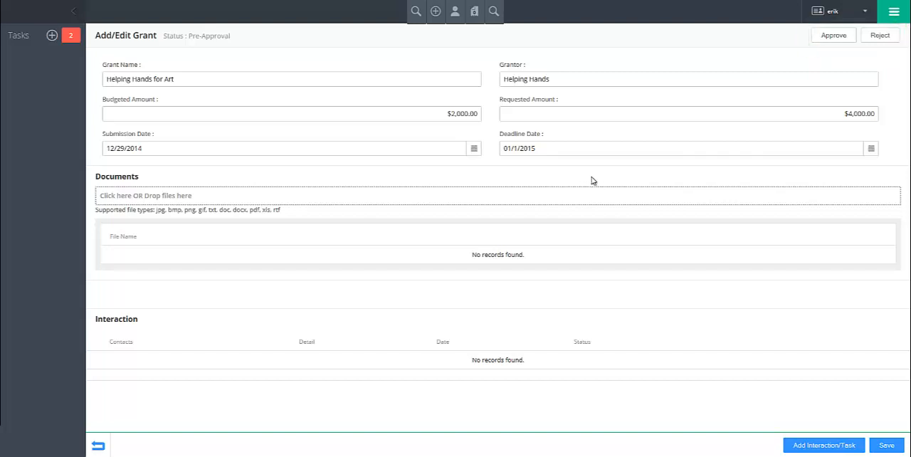
- Bring up the Approve Grant form with grant date 12/29/2014 and amount fields
left_click(834, 35)
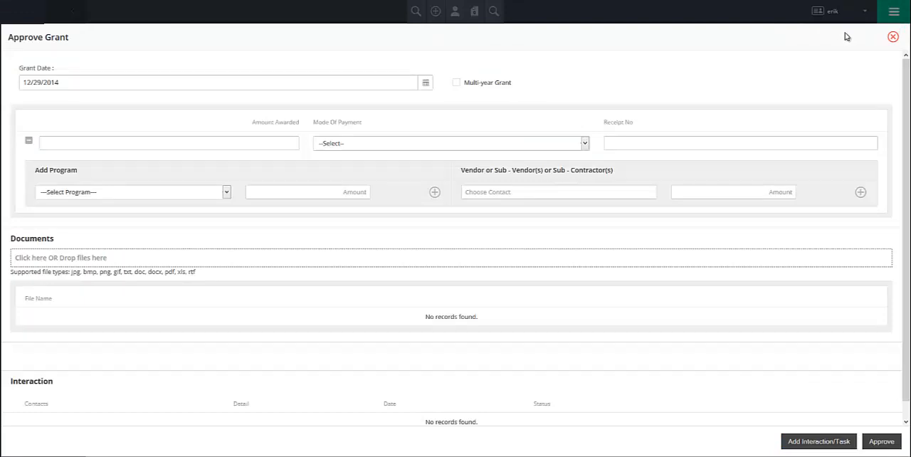
left_click(214, 83)
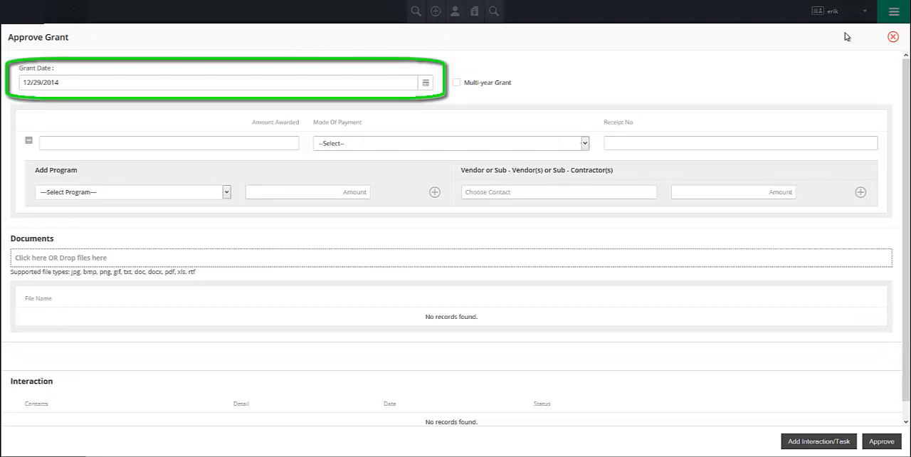
left_click(456, 82)
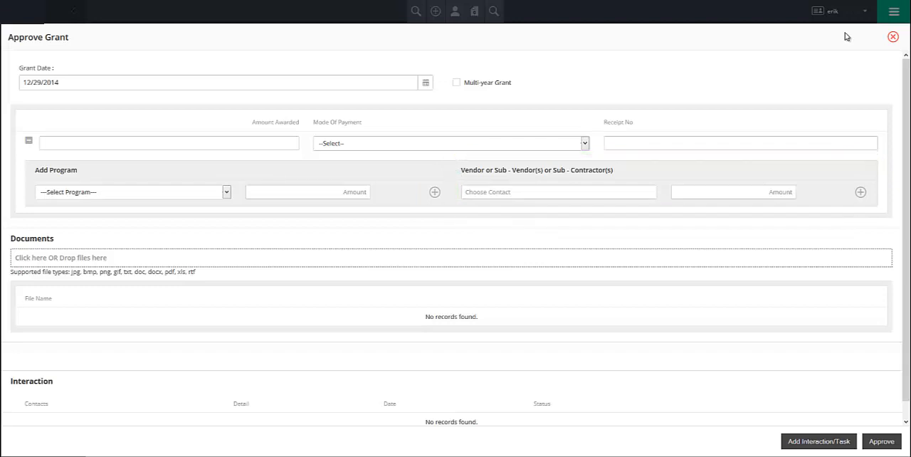
mouse_move(860, 192)
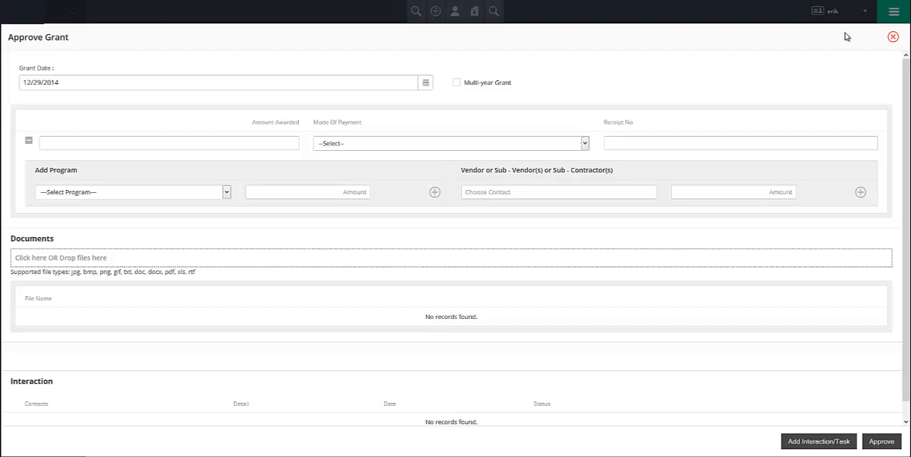
mouse_move(893, 37)
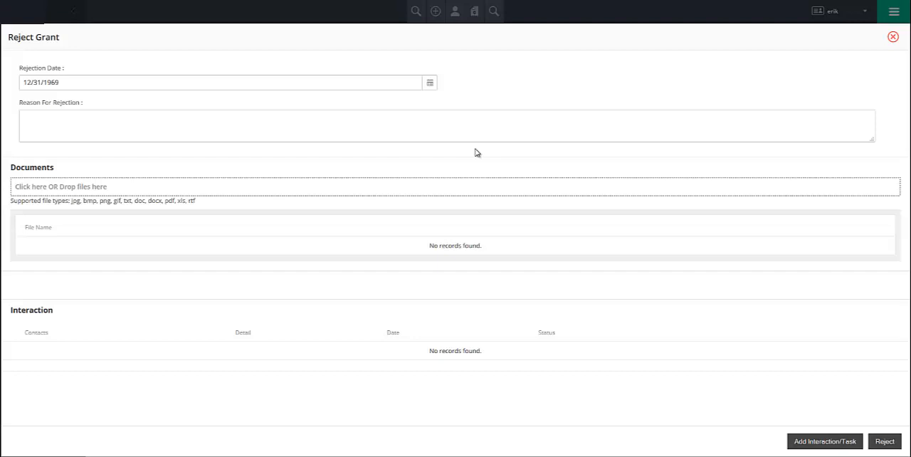
mouse_move(502, 146)
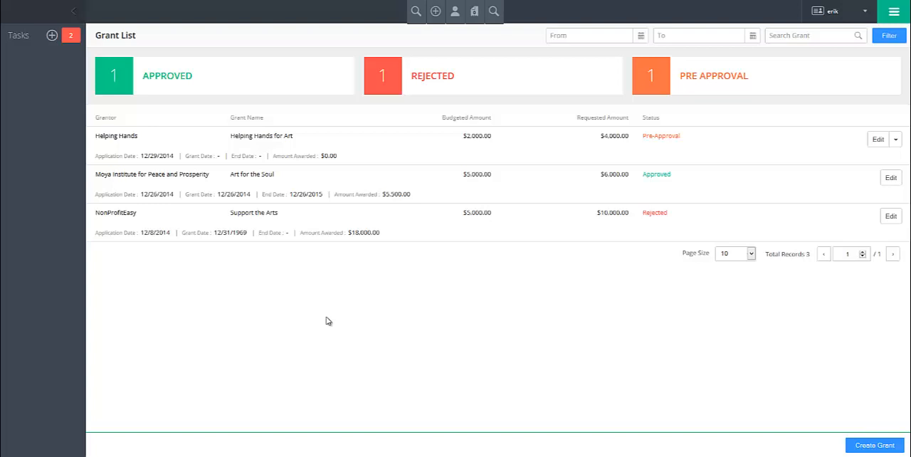
mouse_move(754, 245)
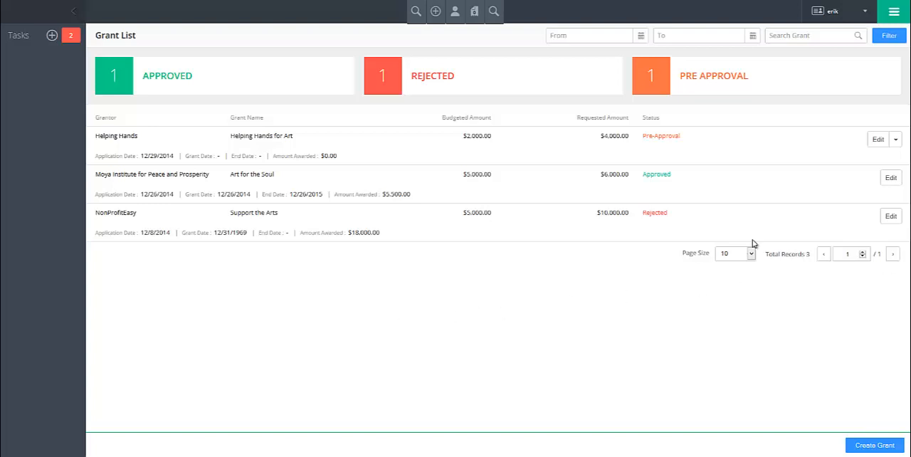
- Reveal the delete option for the Helping Hands for Art grant in the list
left_click(895, 140)
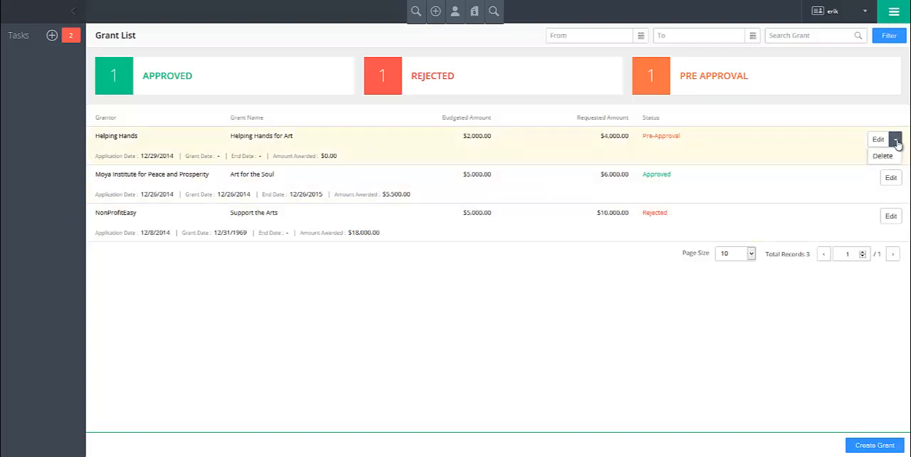